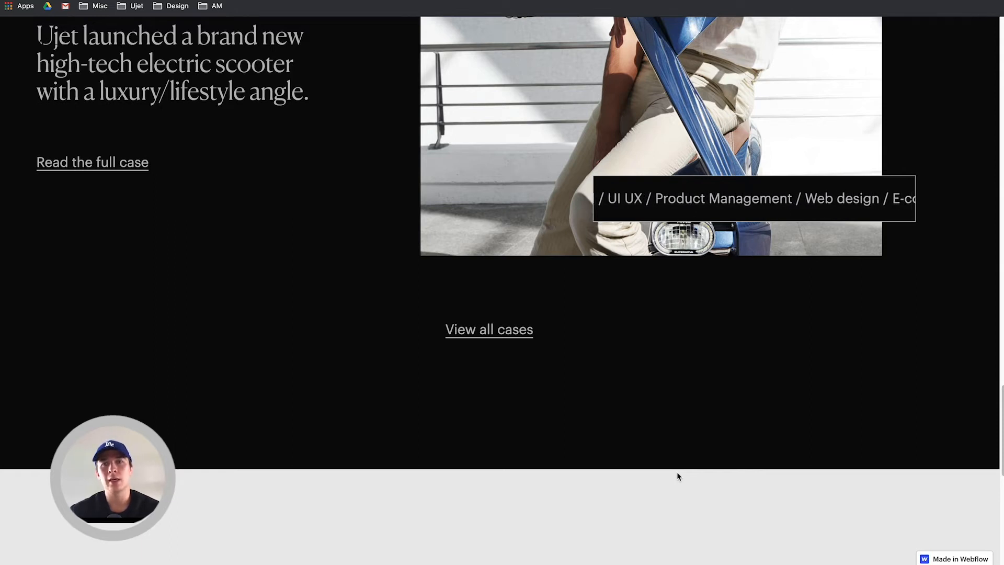
Step: Scroll through the finished example site before moving to the blank Designer page
scroll(down, 3)
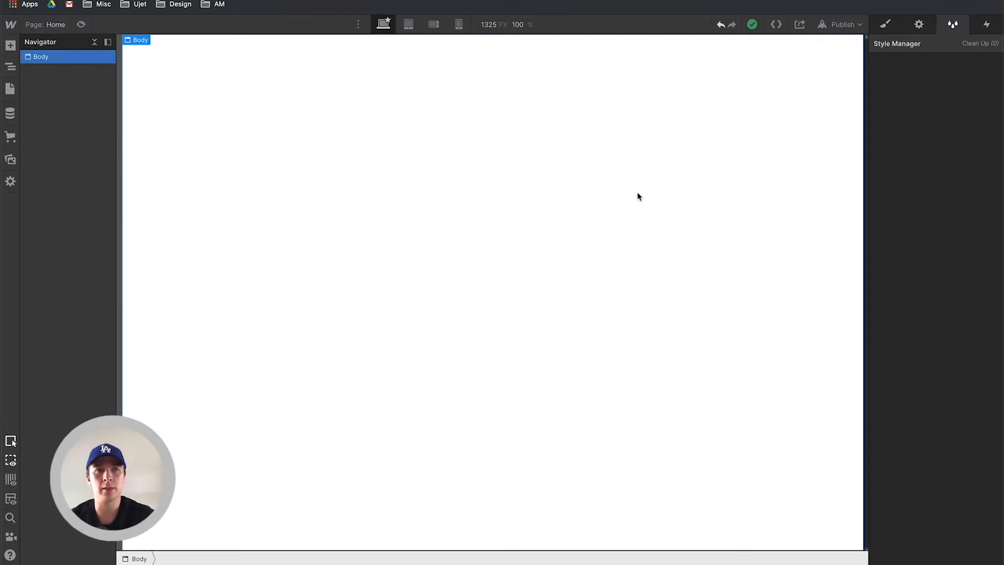
Step: Add a wrapper div block sized 100vw wide and 600 px tall
click(10, 45)
text(wrapper)
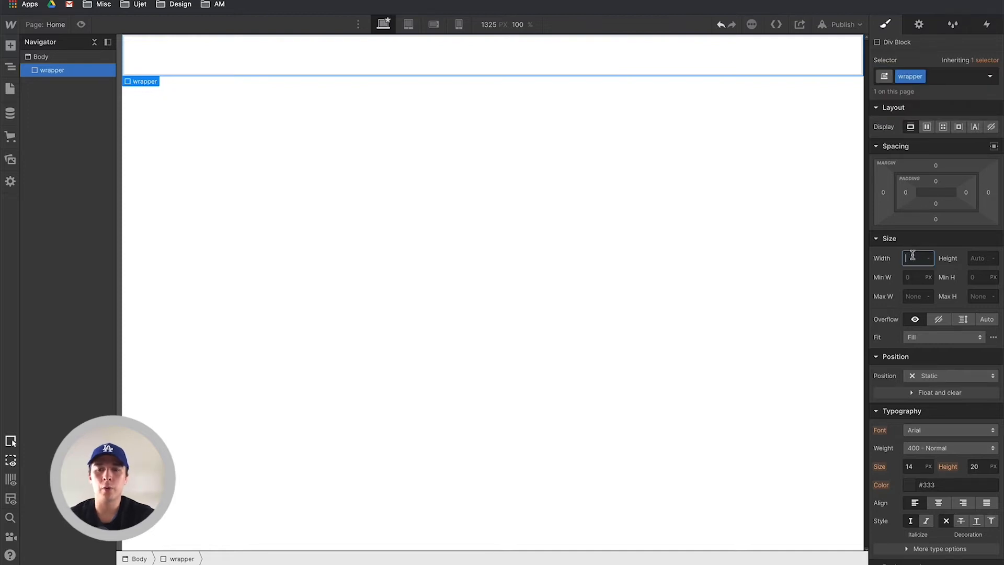
text(100vw)
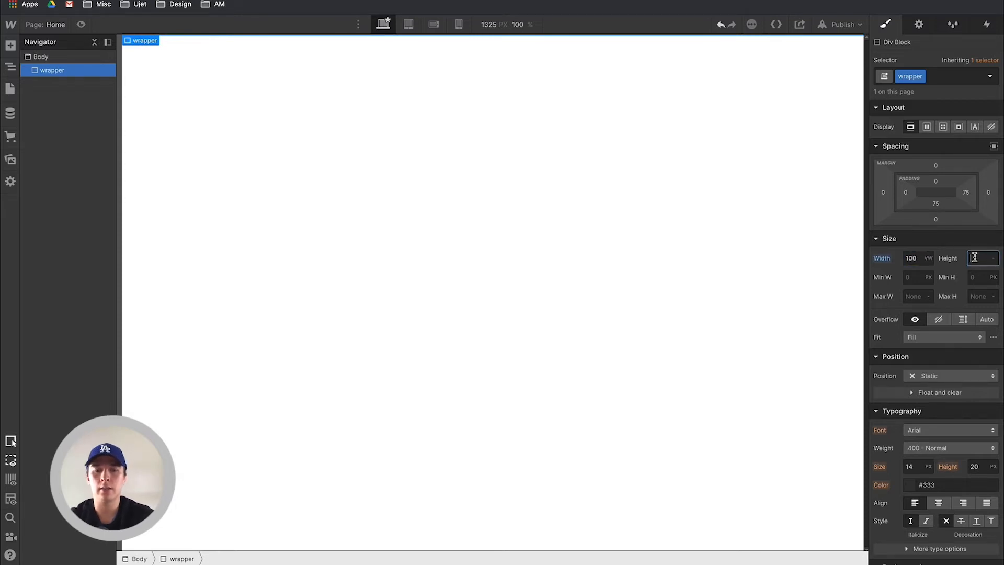
text(600)
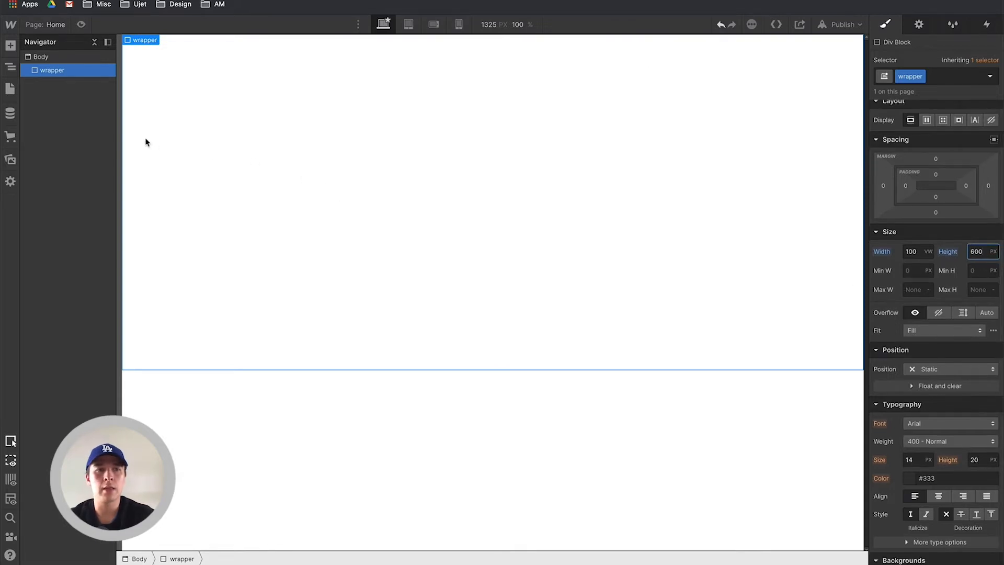
mouse_move(259, 172)
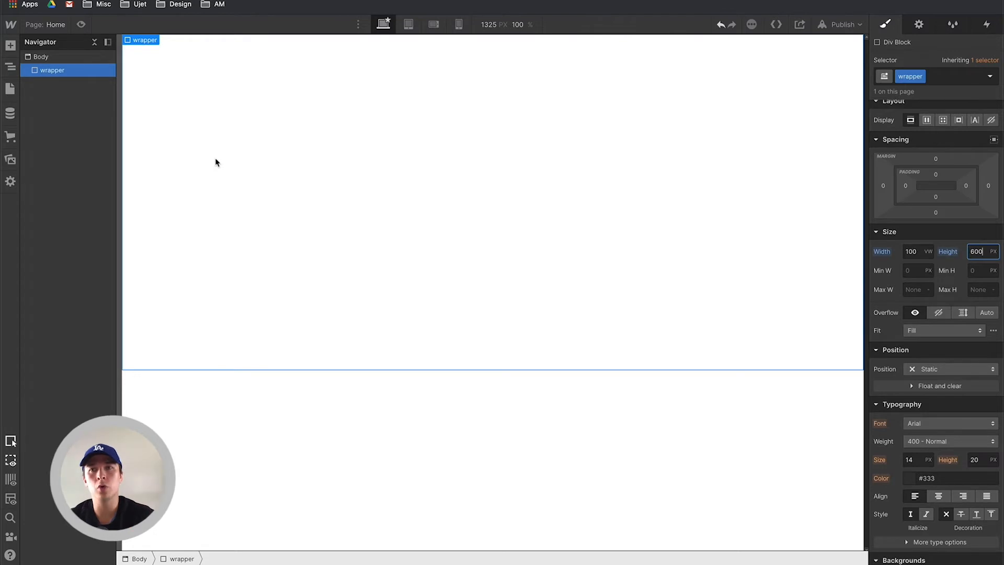
Step: Add a loop-container div inside the wrapper, set to flex layout at 100% width
click(10, 45)
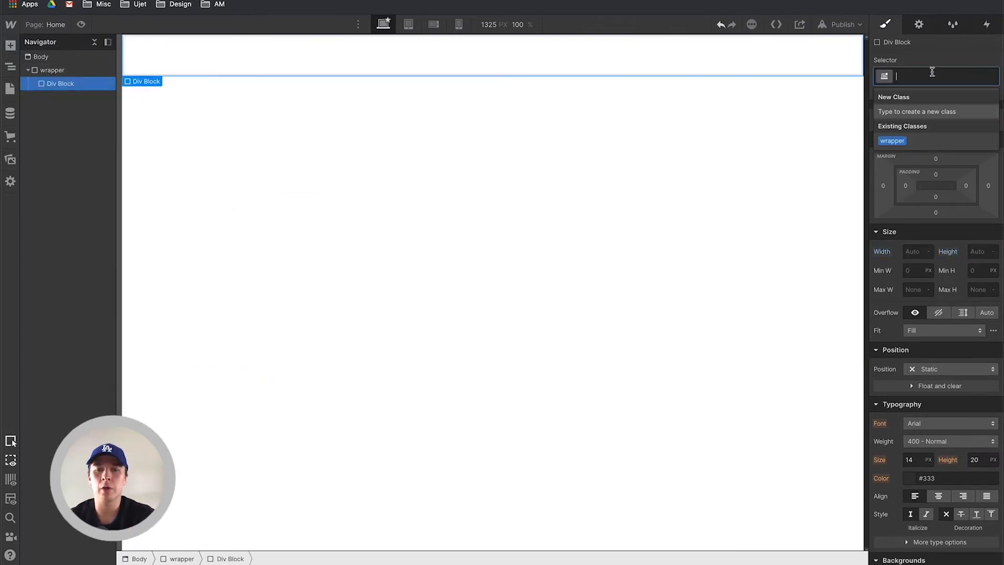
text(loop-container)
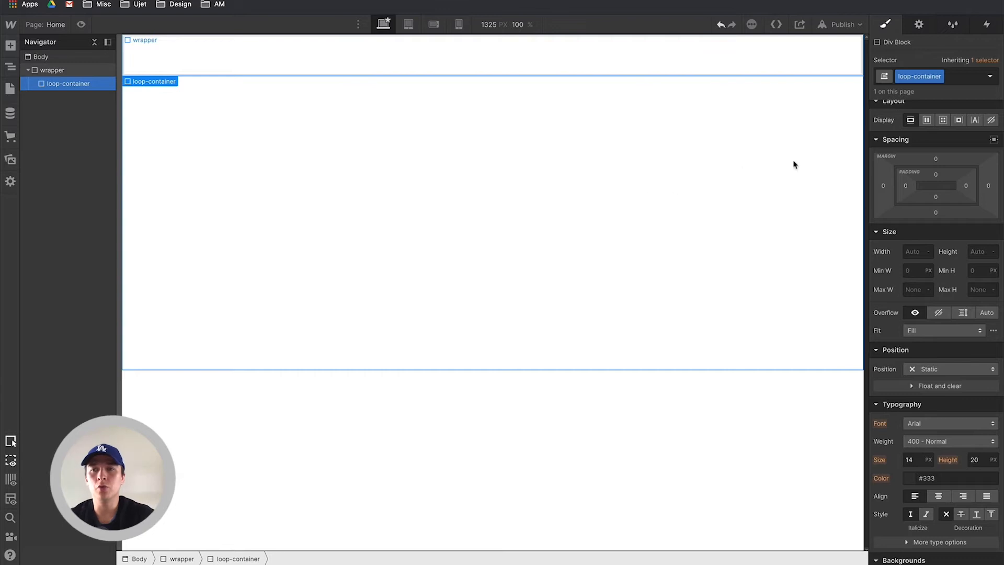
click(927, 127)
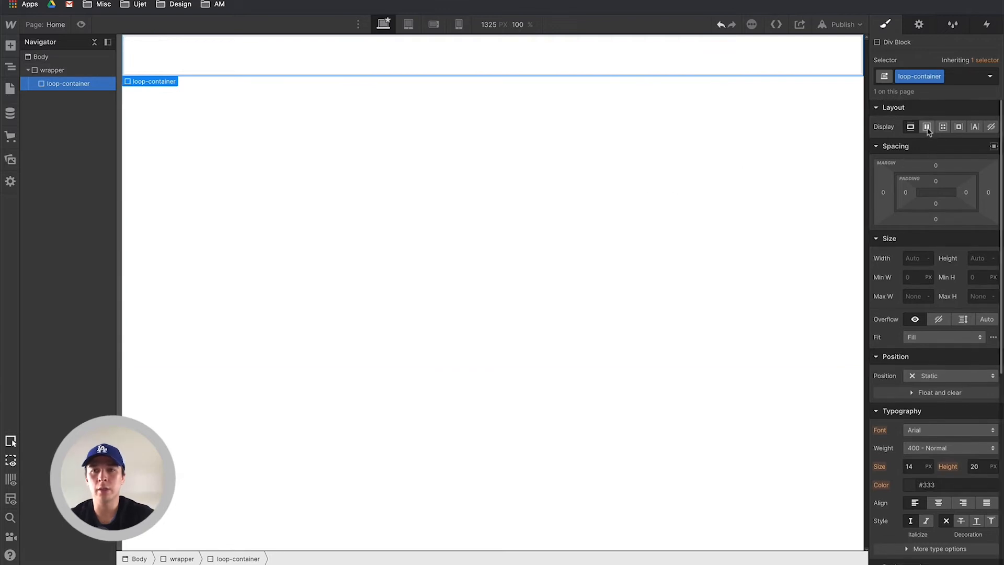
click(926, 127)
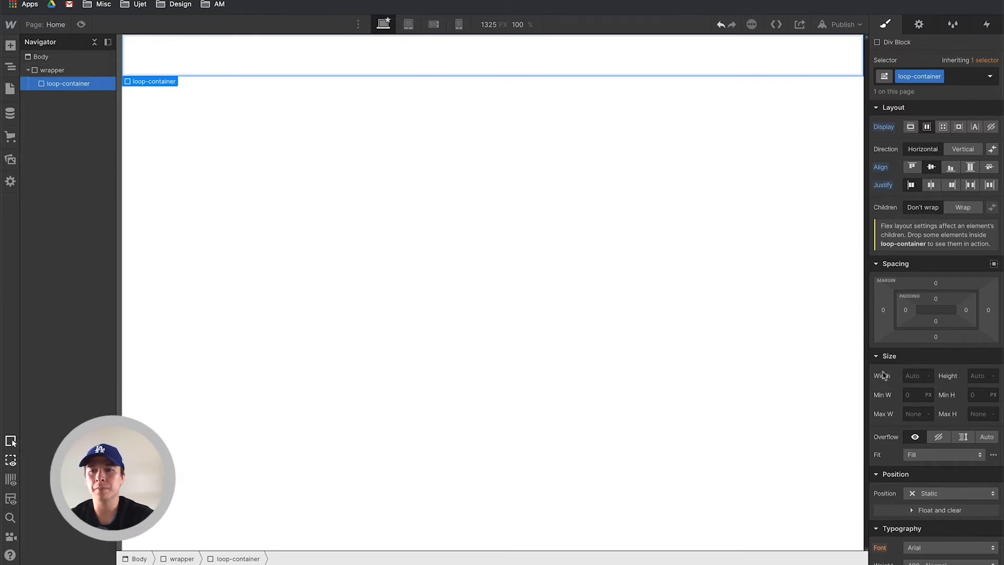
click(918, 375)
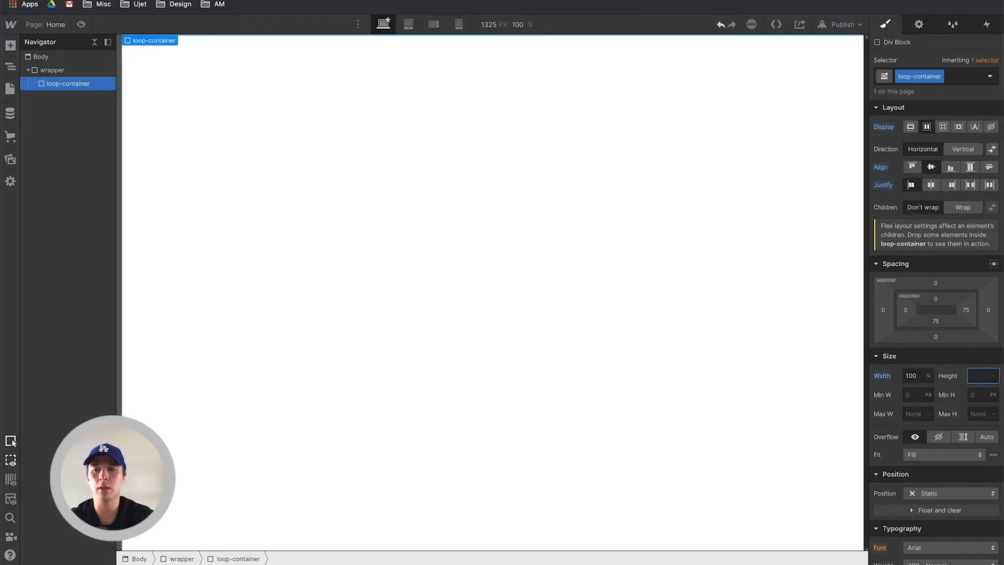
text(100)
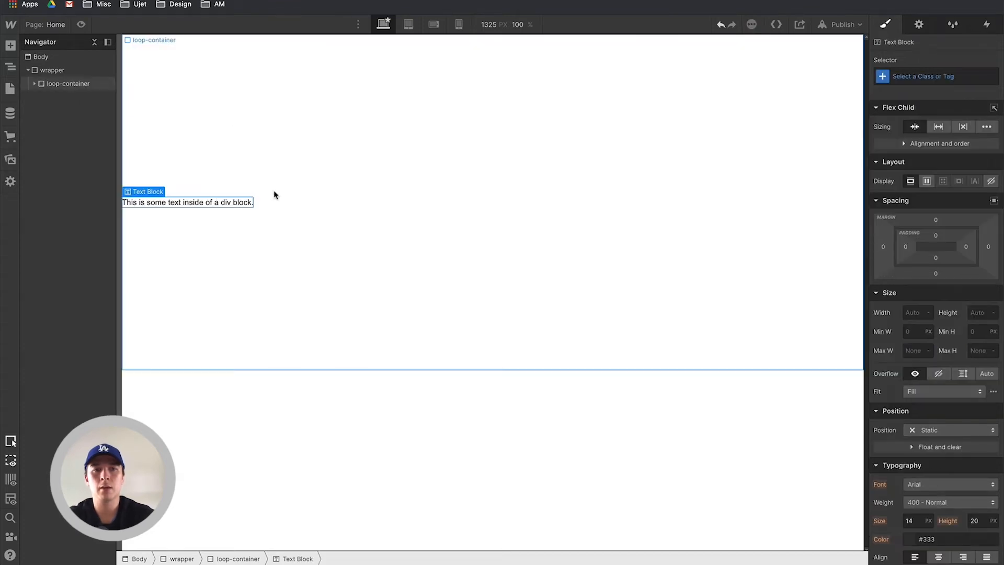
Step: Add a WELCOME text block styled at 80 px font size
text(WELCOME)
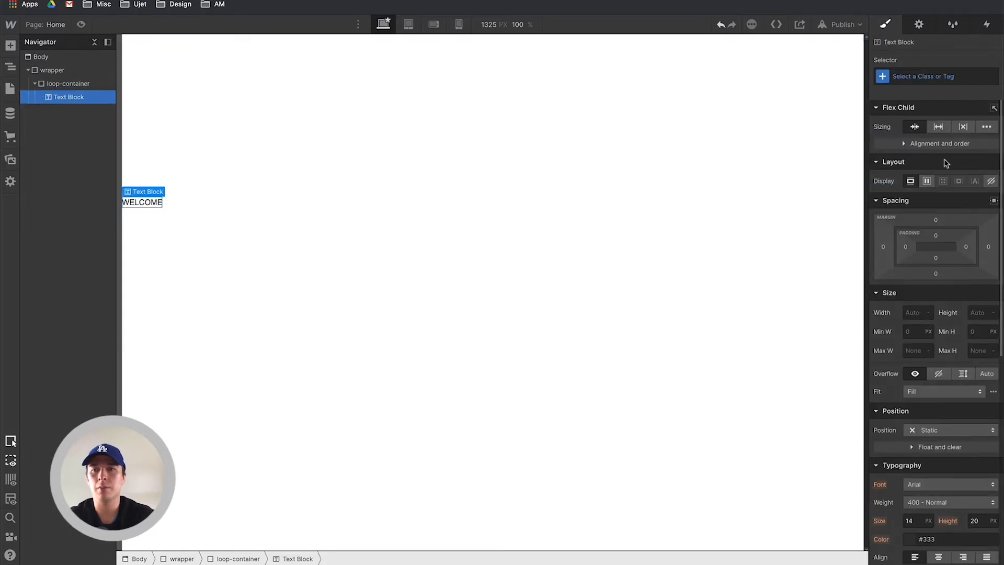
click(989, 247)
text(30)
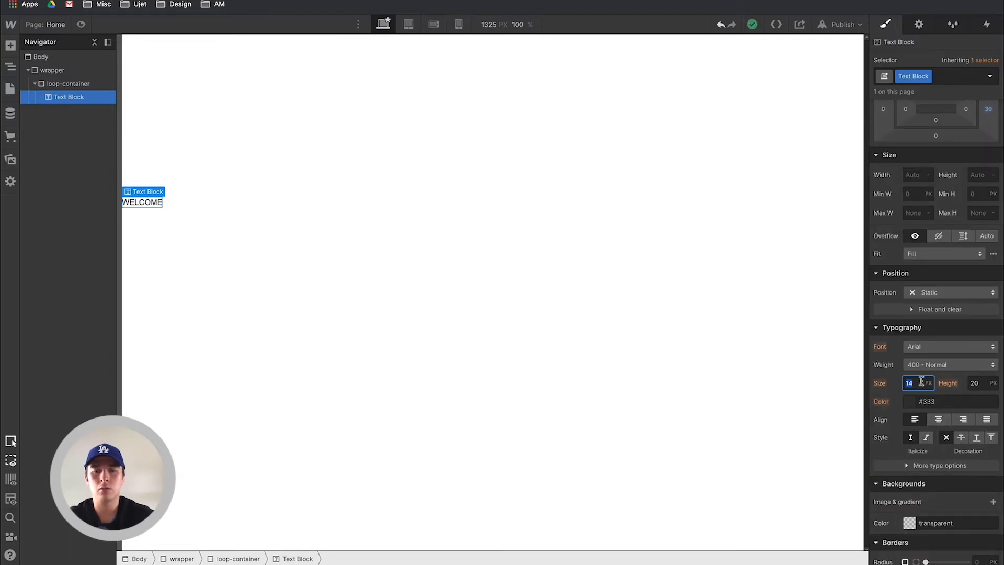
text(80)
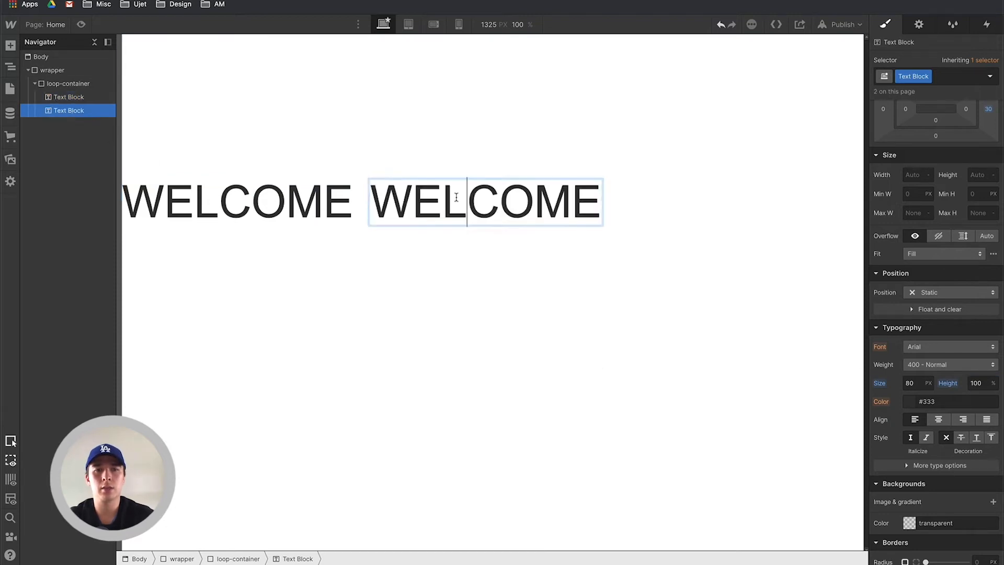
Step: Duplicate it and retype the copies as BIENVENUE, BIENVENIDO and HELLOW
text(BIEN)
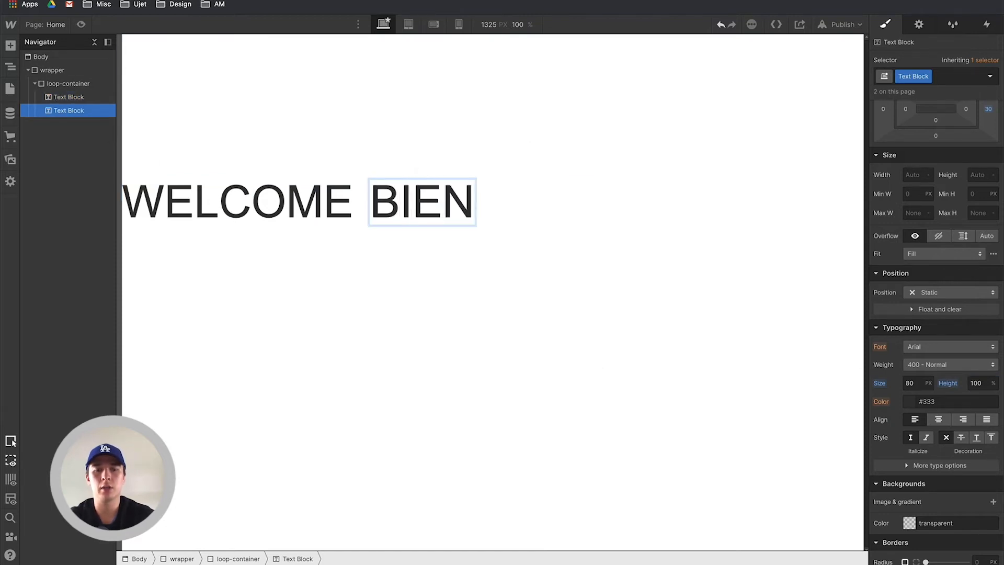
text(VENUE)
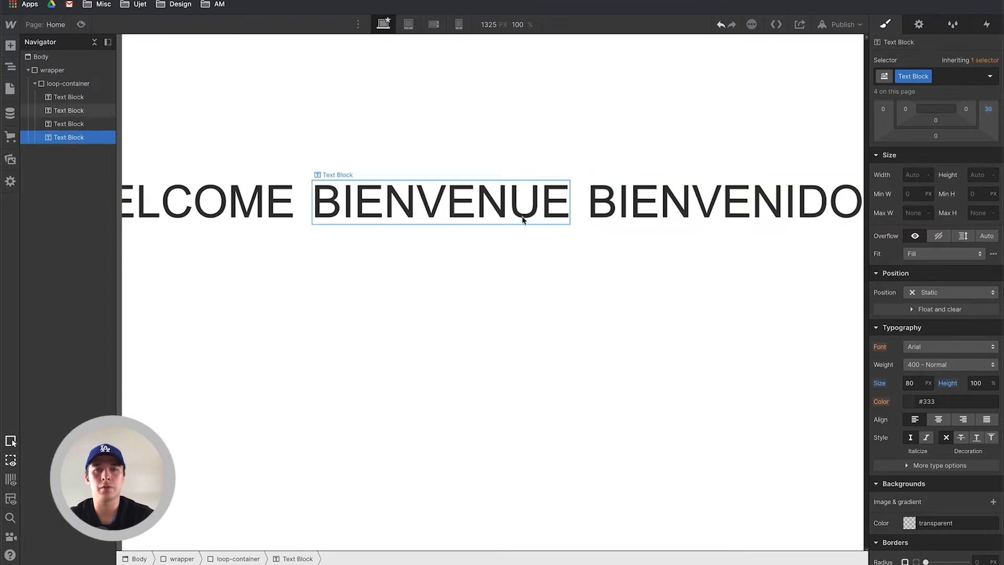
double_click(724, 202)
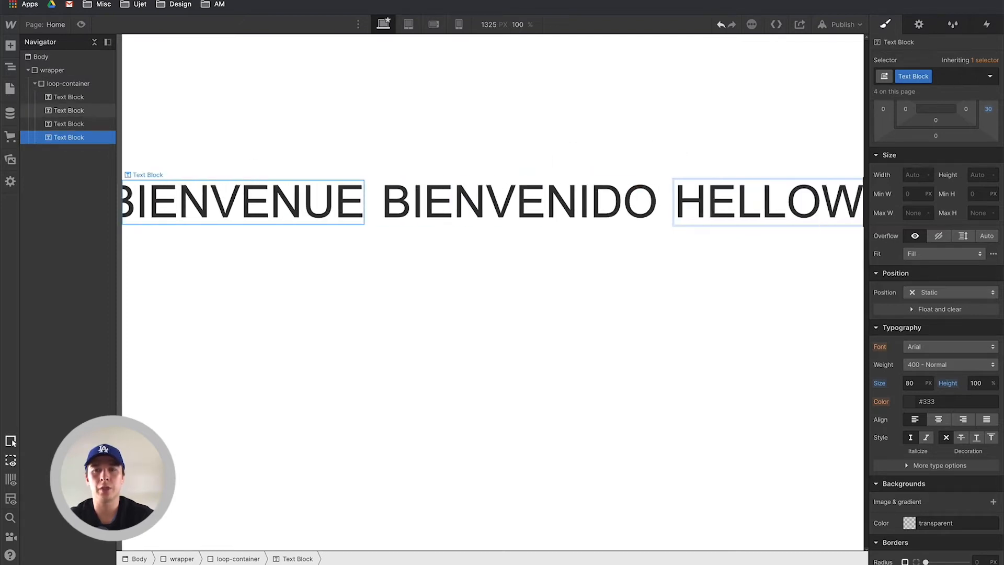
click(41, 57)
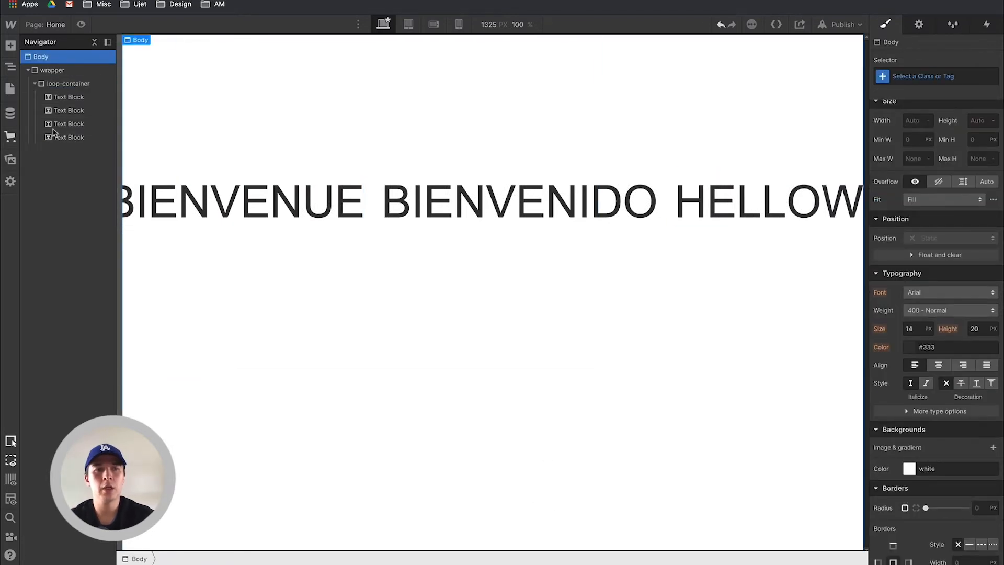
Step: Add an empty div block inside the loop-container after the greeting words
click(256, 201)
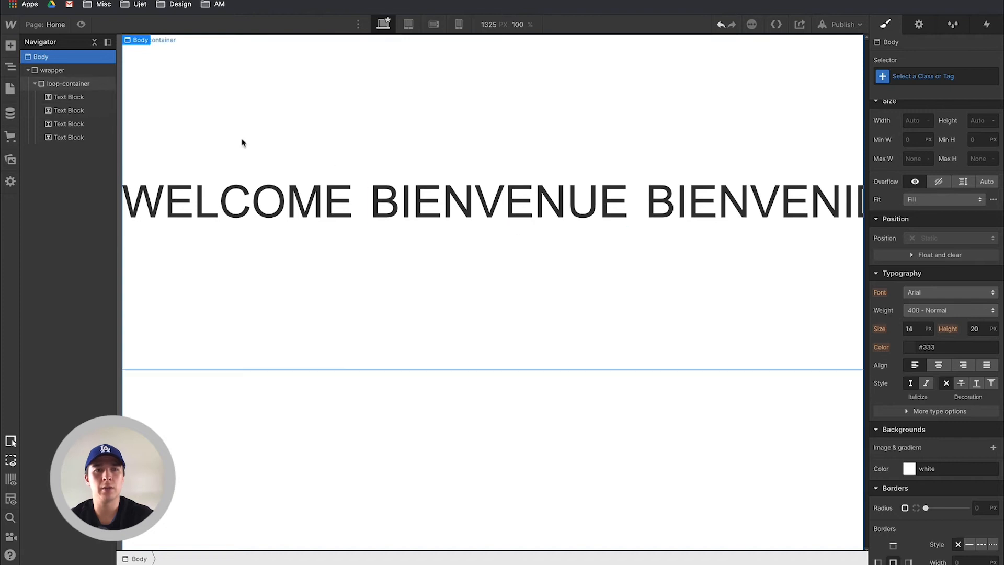
click(498, 201)
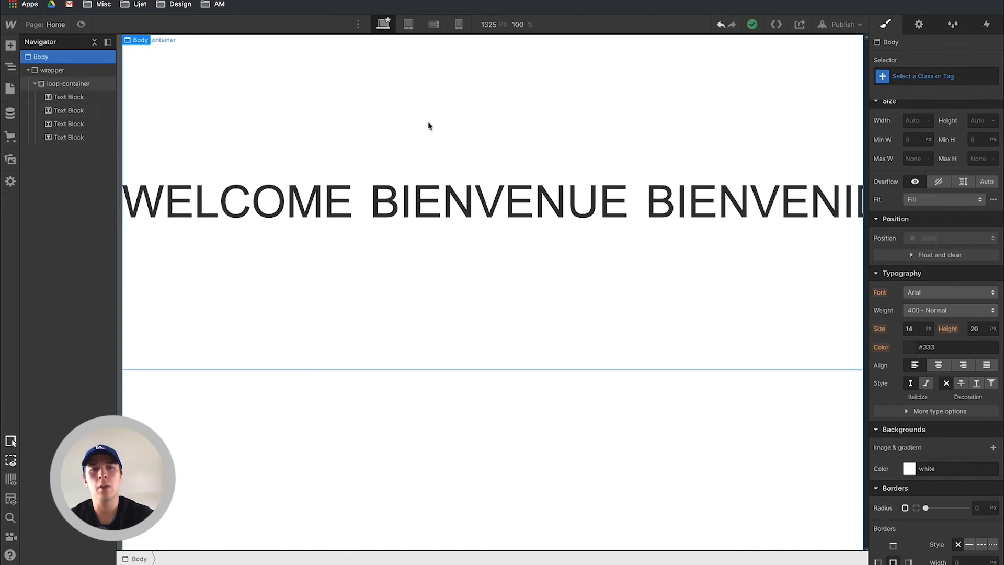
mouse_move(411, 255)
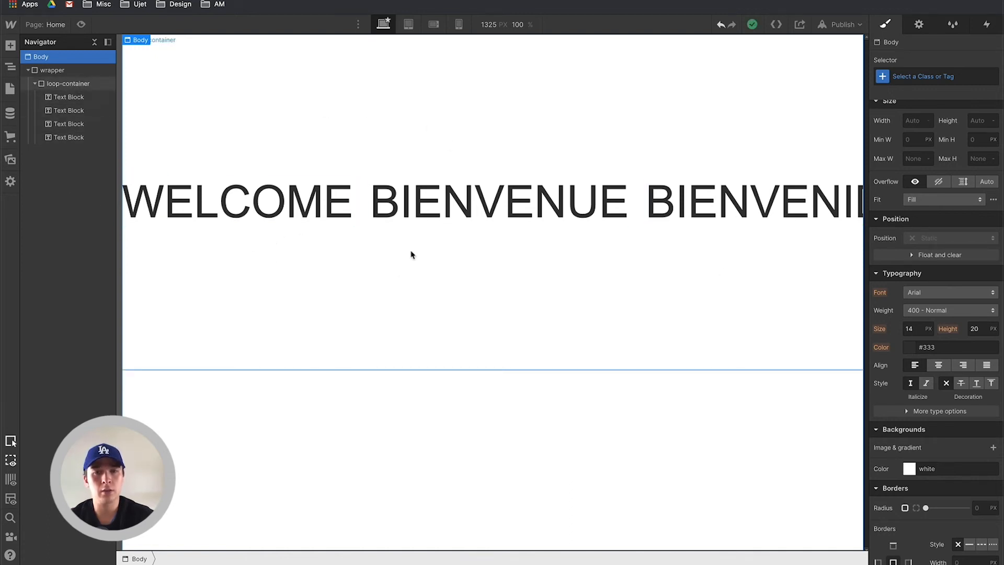
click(69, 83)
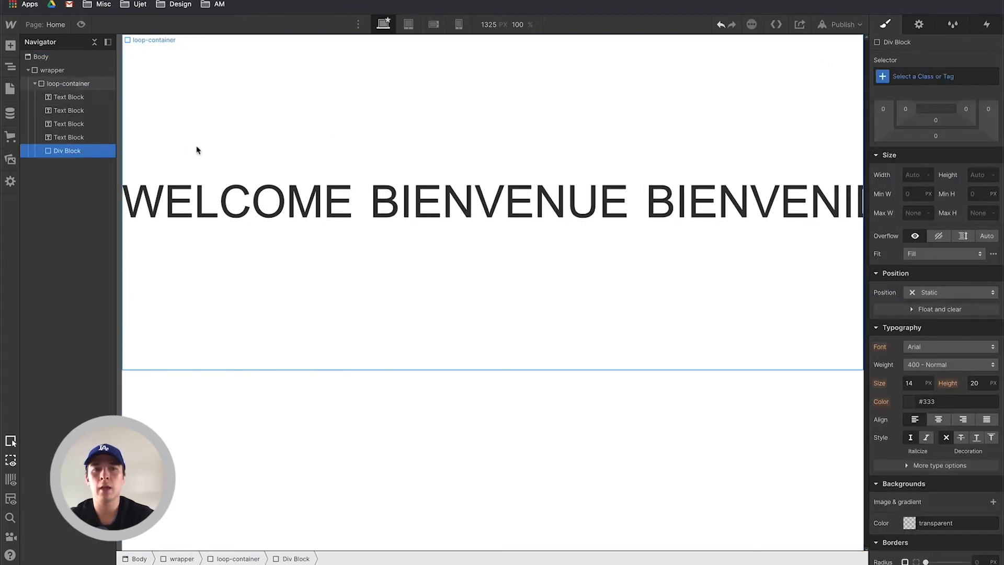
Step: Name the new div content-holder and move the four greeting text blocks into it
text(content-holder)
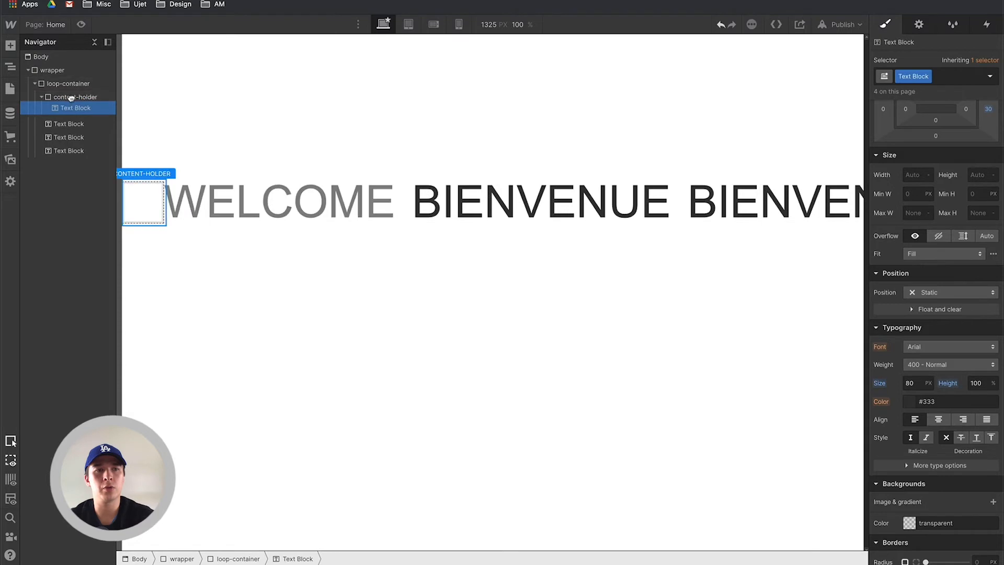
click(70, 124)
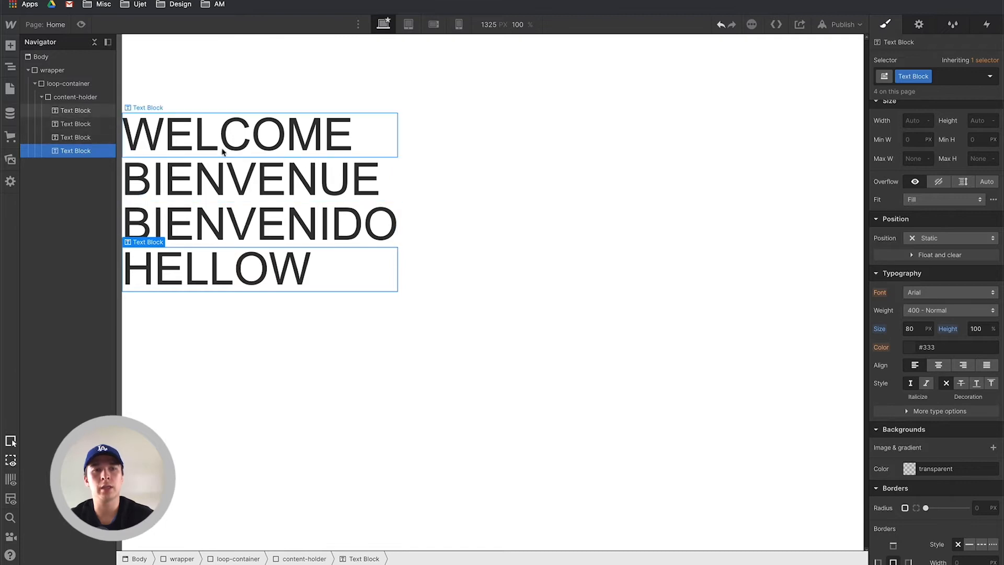
mouse_move(458, 152)
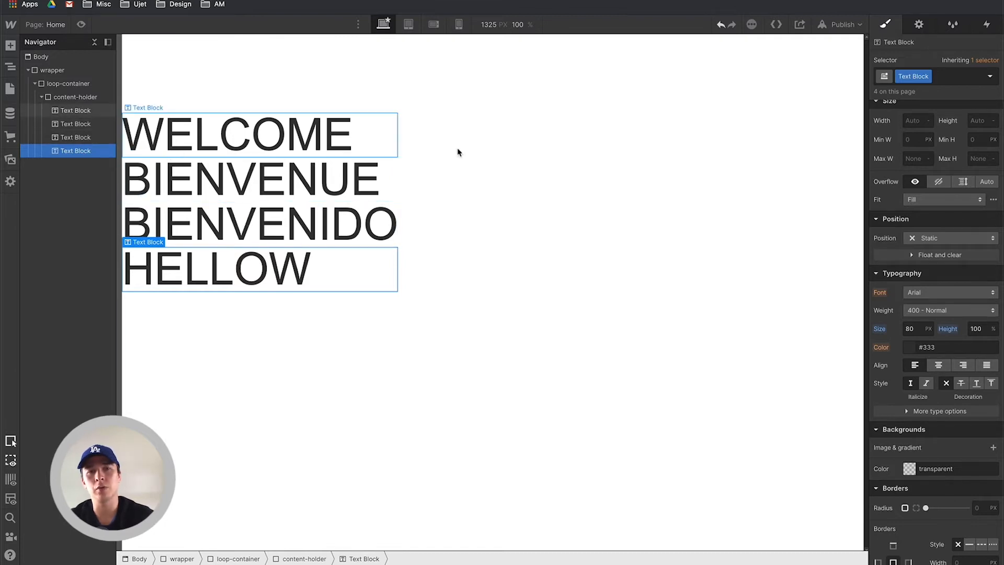
click(77, 96)
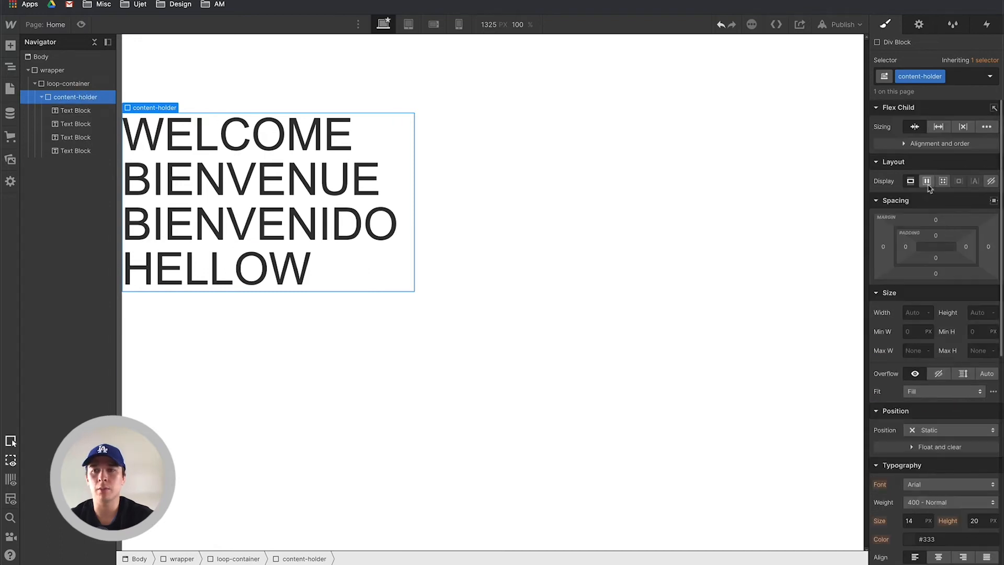
Step: Make content-holder a horizontal flex row and duplicate it inside the loop-container
click(926, 181)
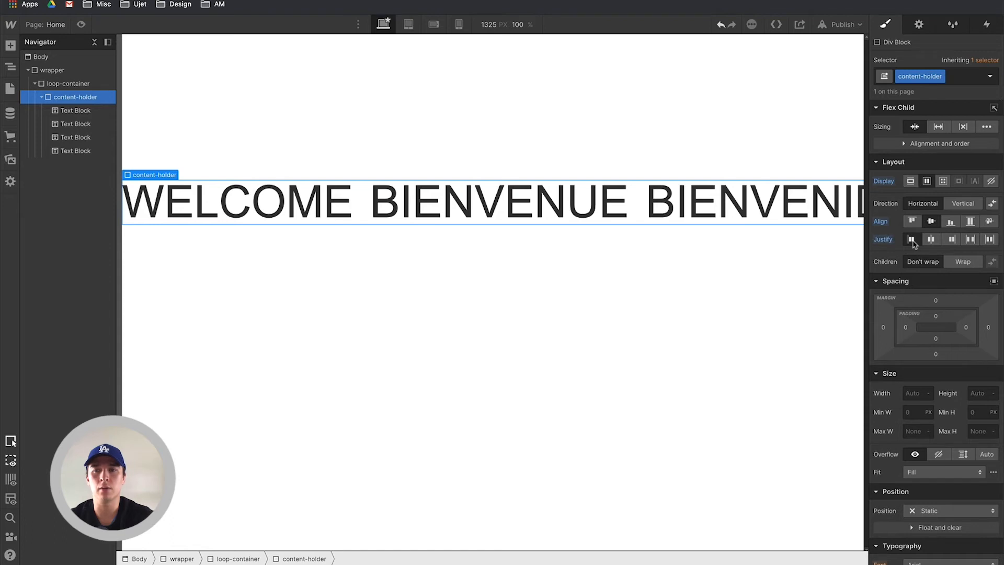
click(66, 84)
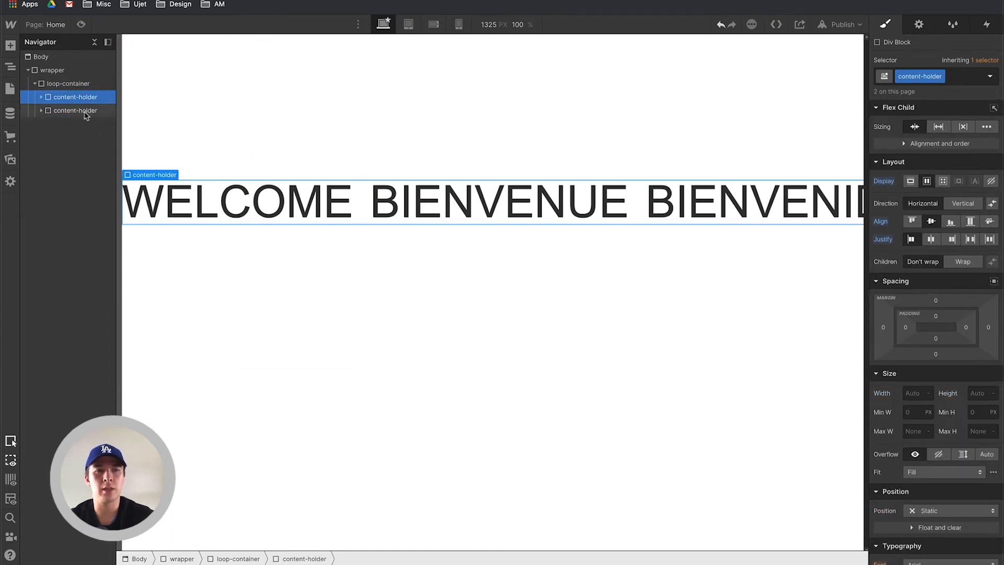
click(76, 110)
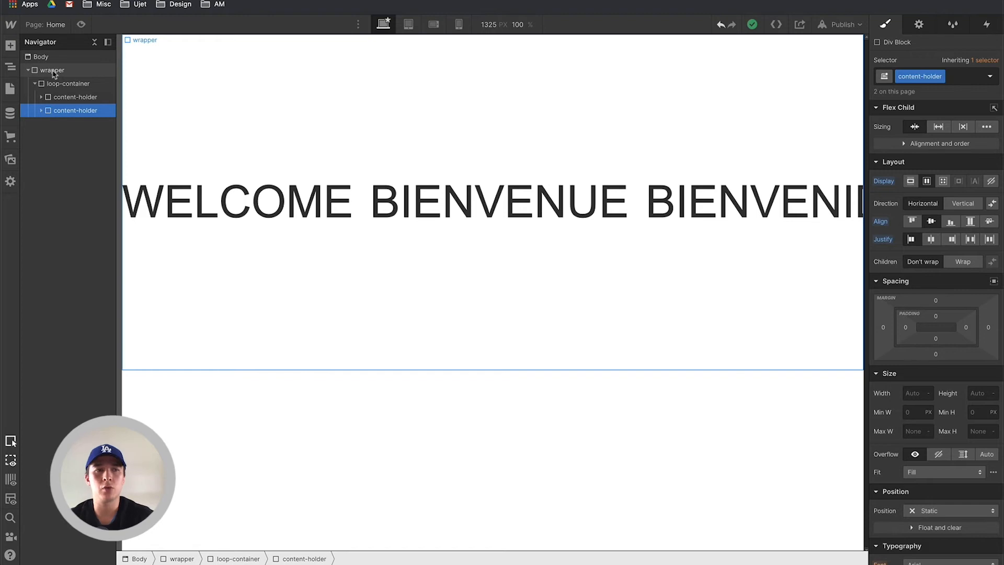
Step: Set the wrapper's overflow to hidden so the greeting row is clipped
click(51, 70)
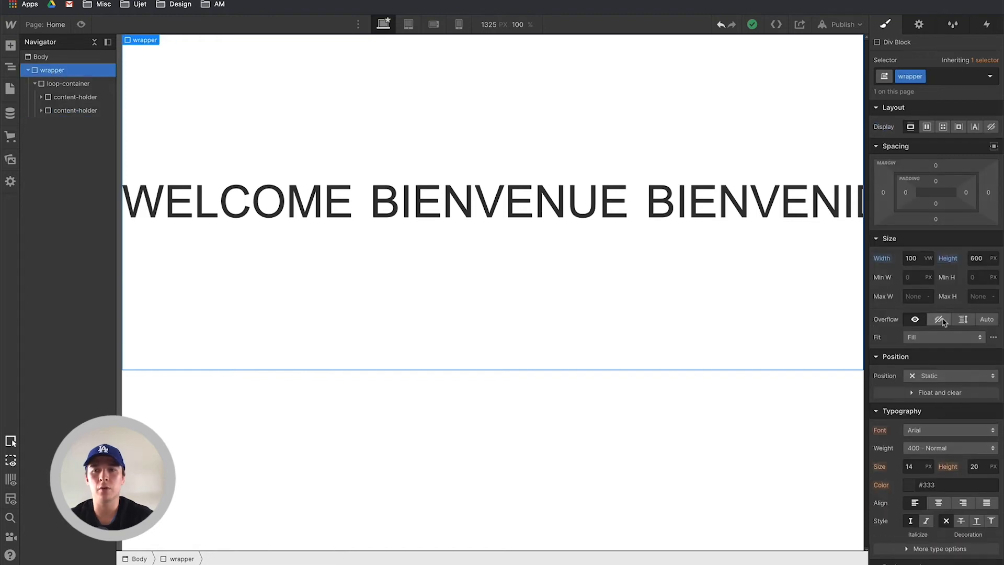
click(938, 319)
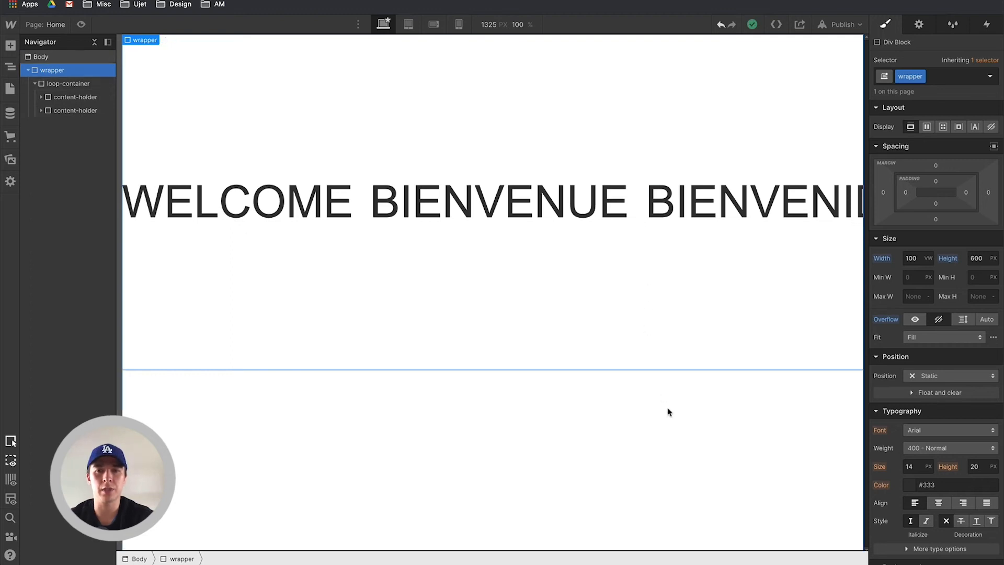
Step: Give the wrapper a Scroll into view element trigger in the Interactions panel
click(987, 24)
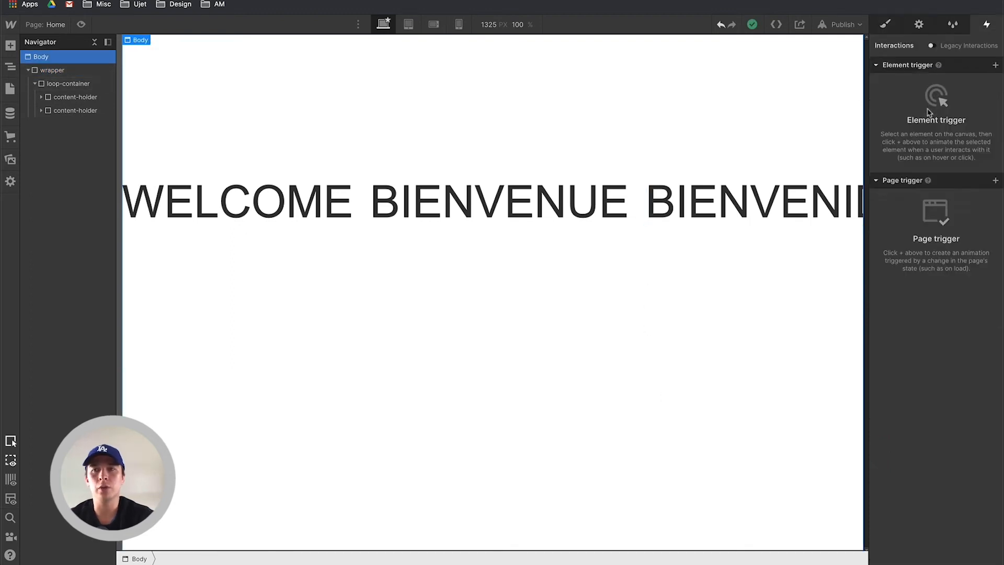
mouse_move(159, 83)
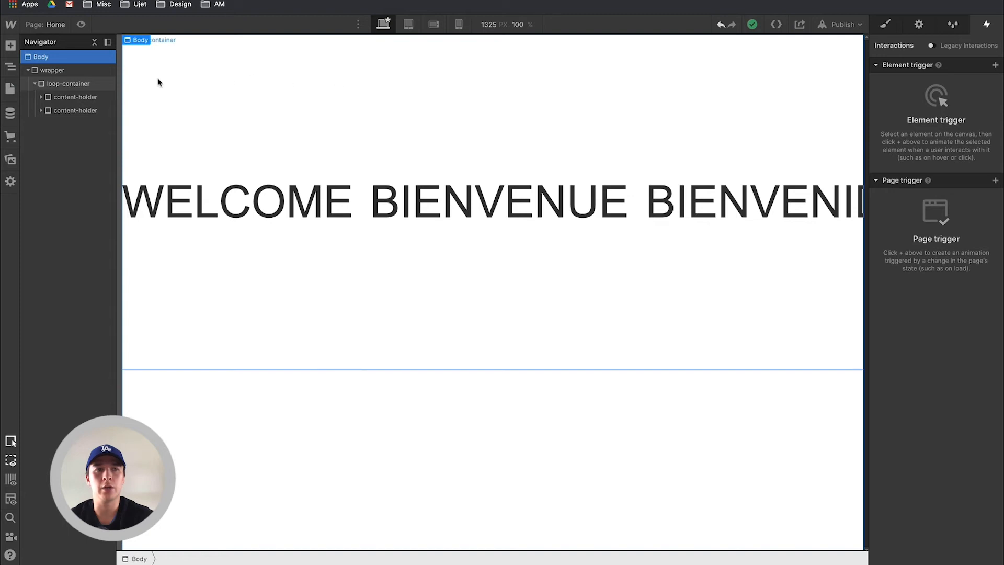
click(53, 70)
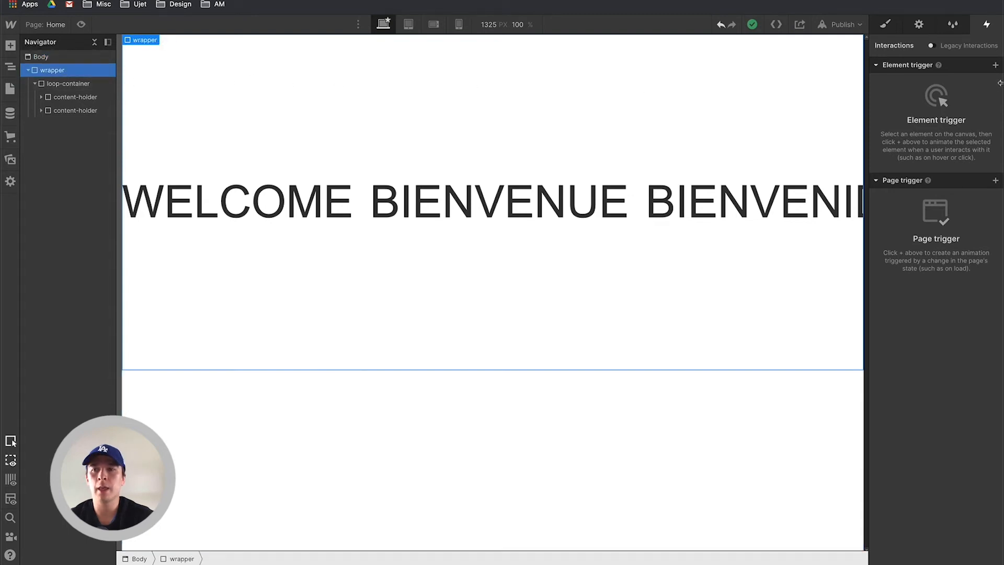
click(996, 65)
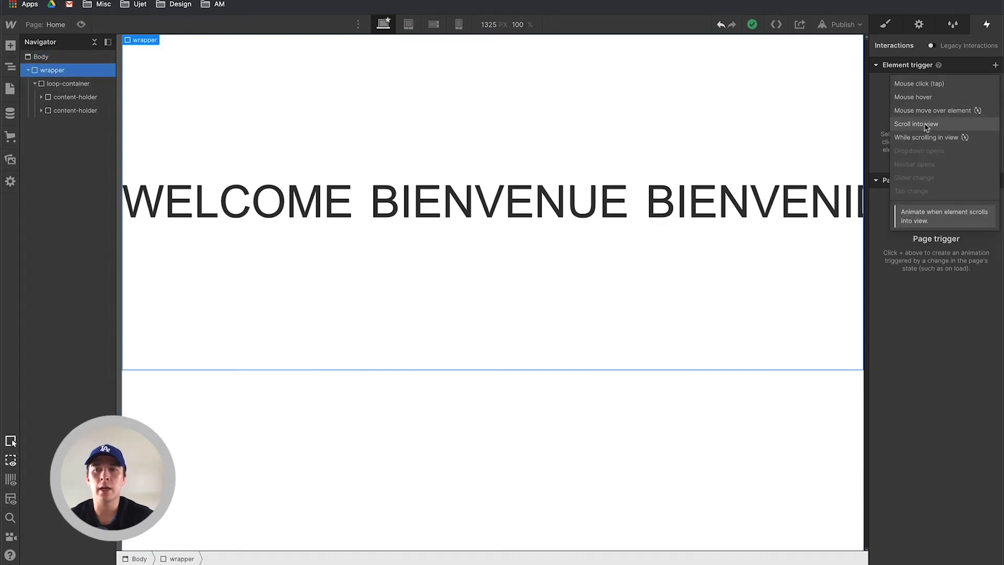
click(916, 123)
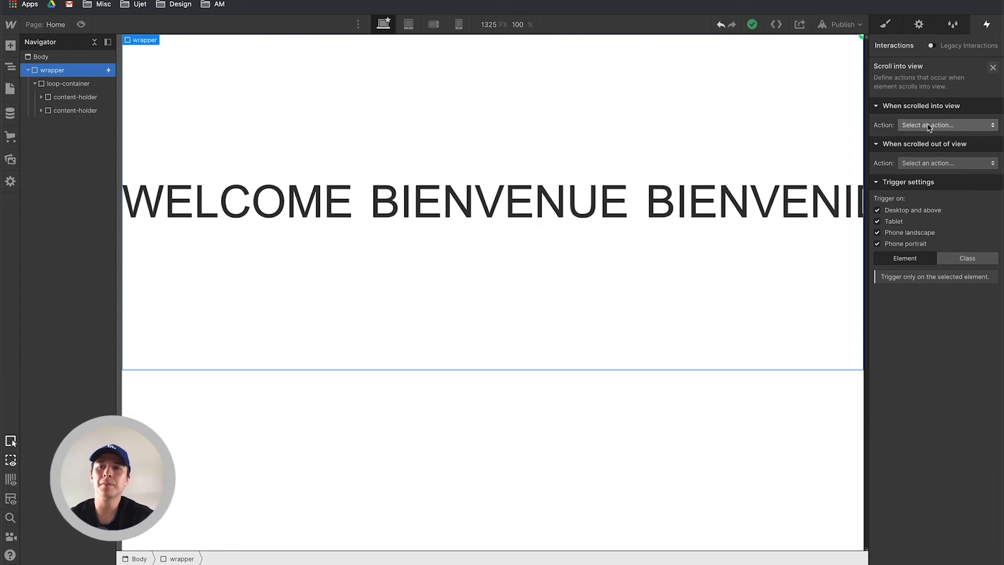
Step: Start a timed animation named Looping text with a Move on loop-container set as initial state
click(946, 124)
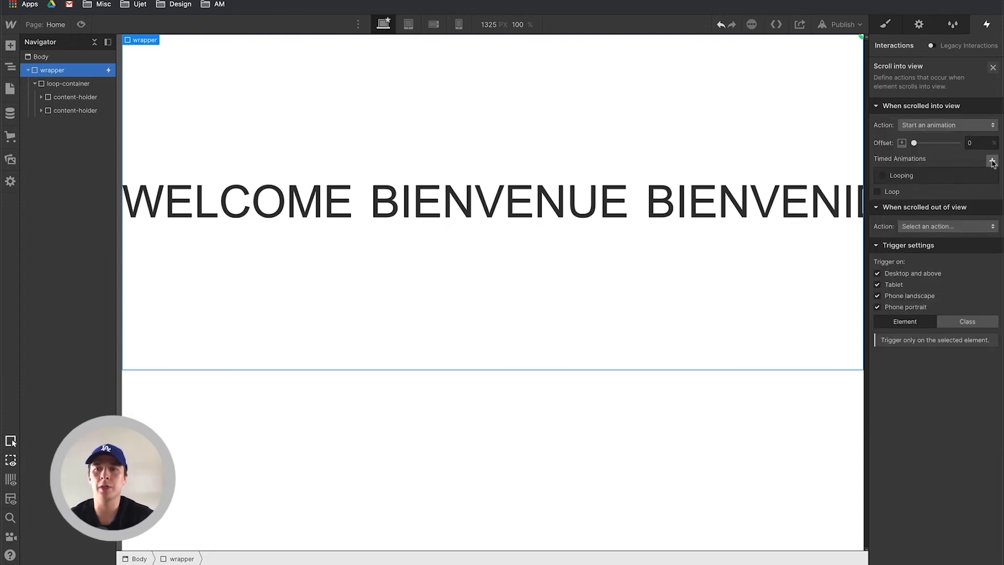
click(993, 160)
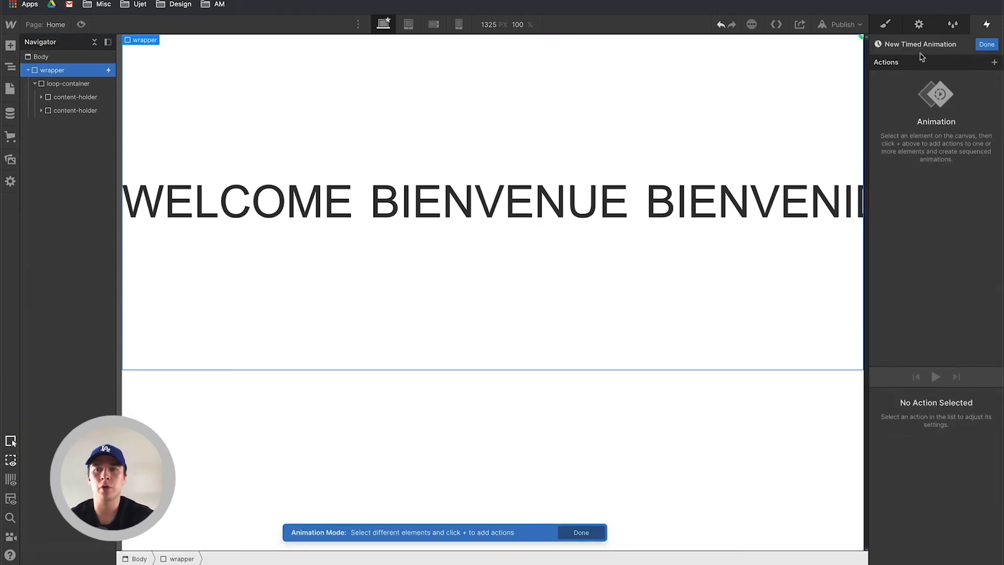
text(Looping text)
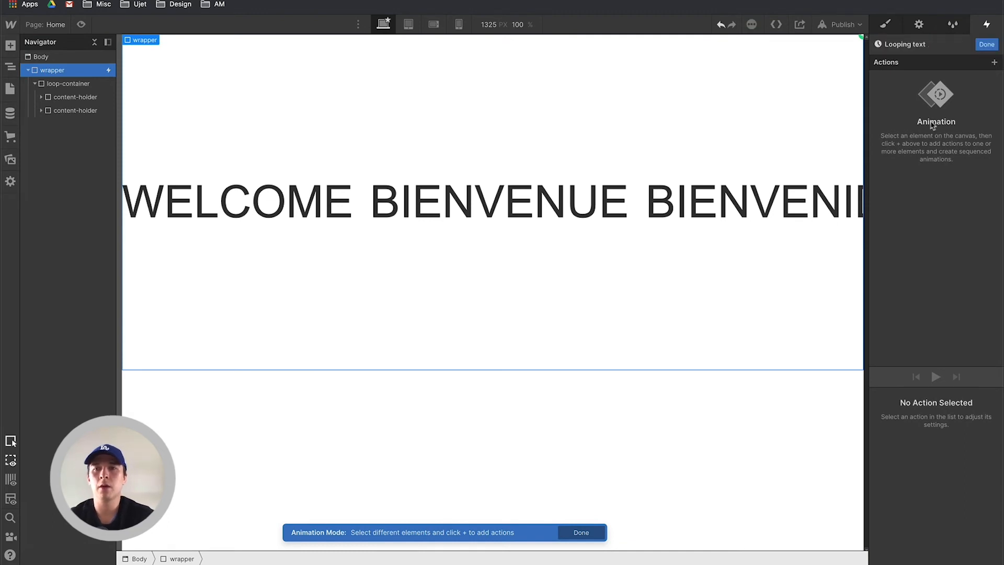
click(70, 83)
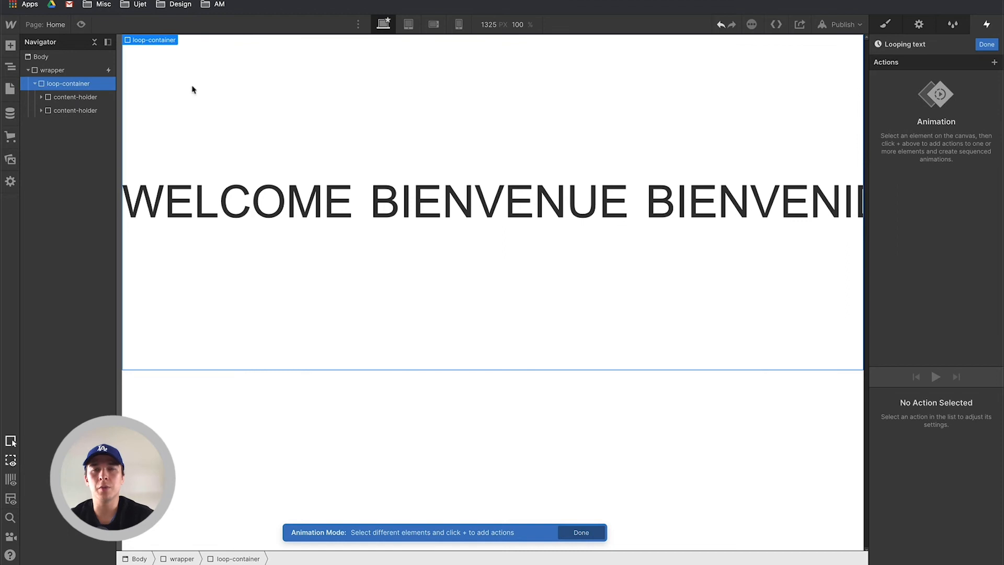
click(996, 62)
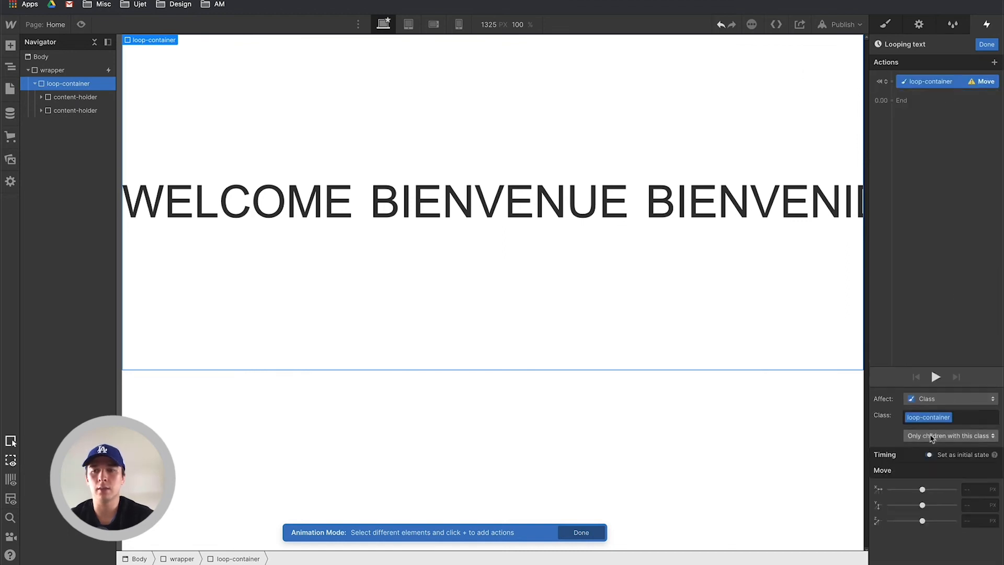
click(929, 455)
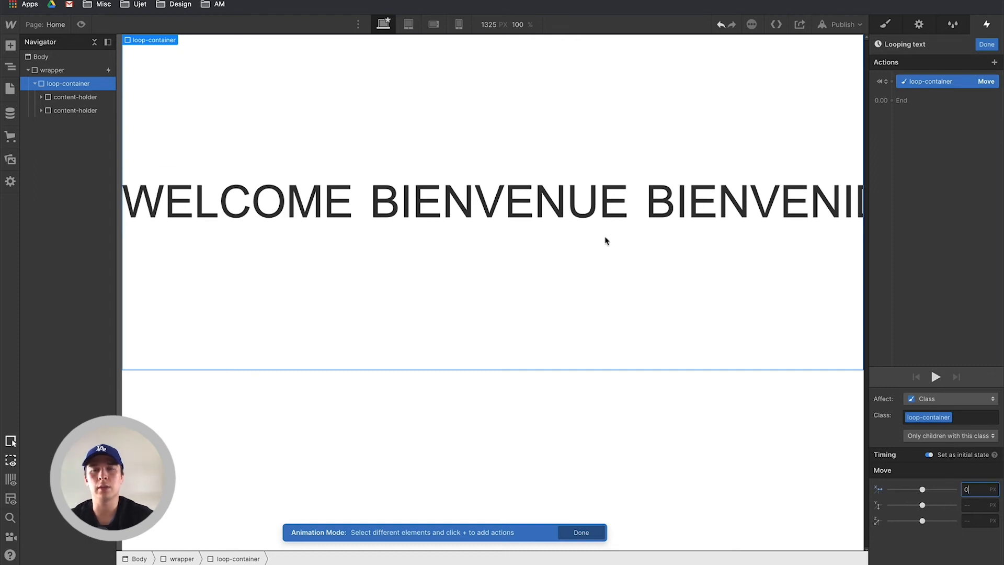
mouse_move(186, 169)
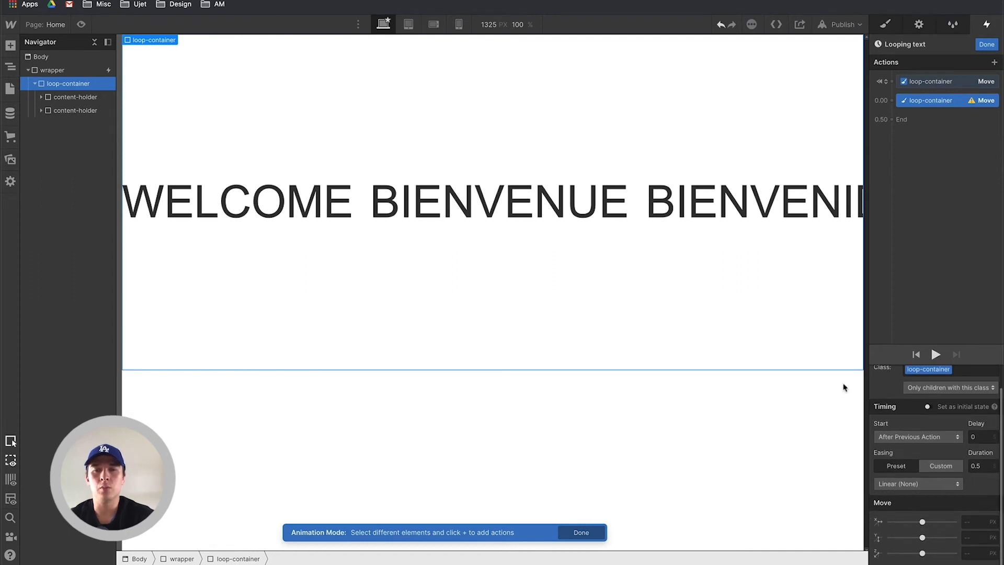
mouse_move(219, 309)
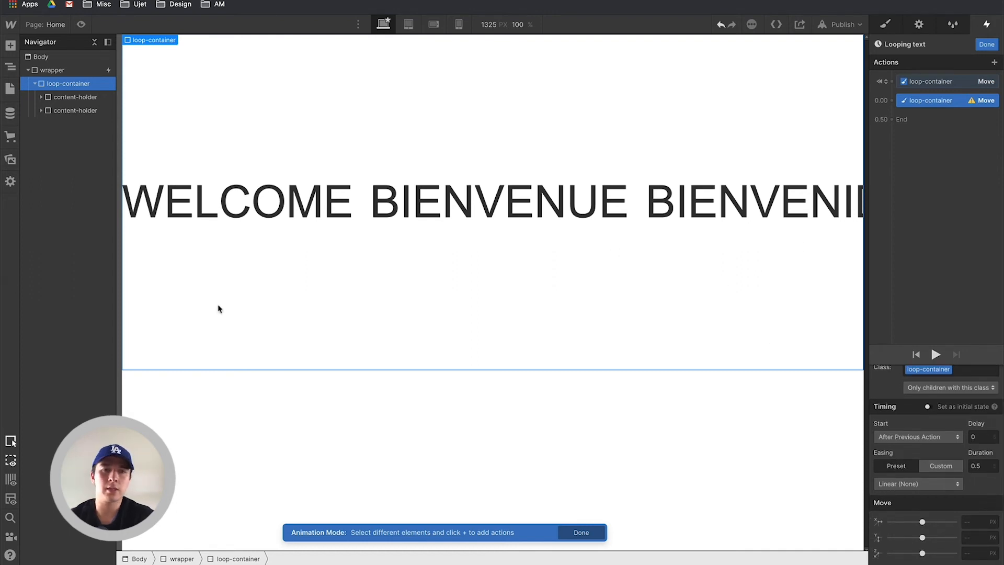
mouse_move(206, 274)
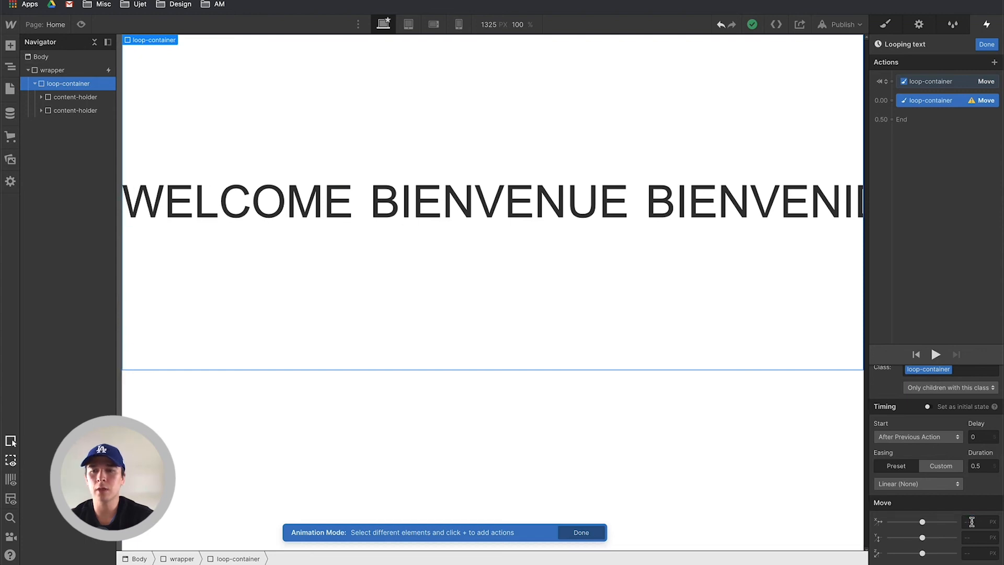
Step: Give the second Move on loop-container an X offset of -1800 px
click(979, 521)
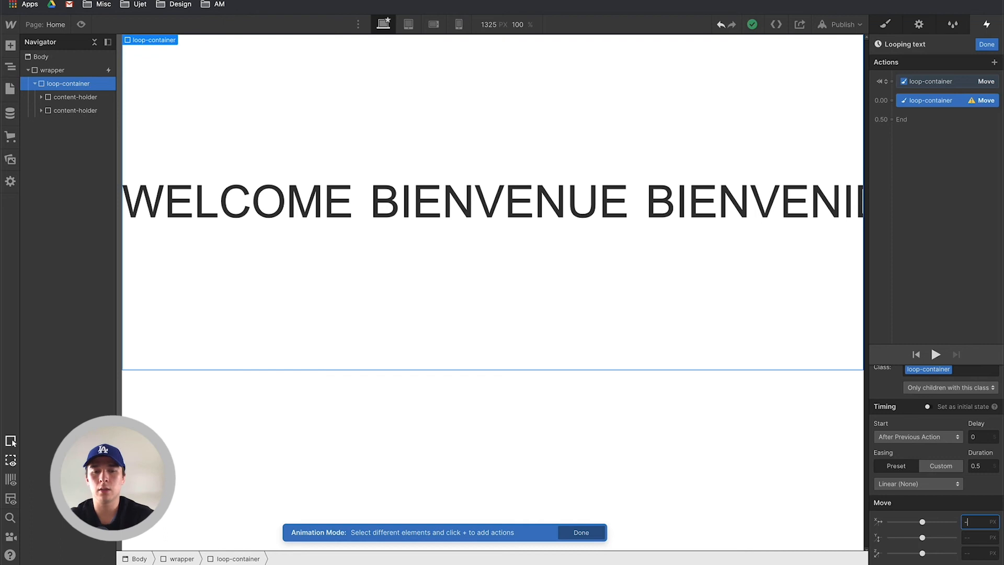
text(-1800)
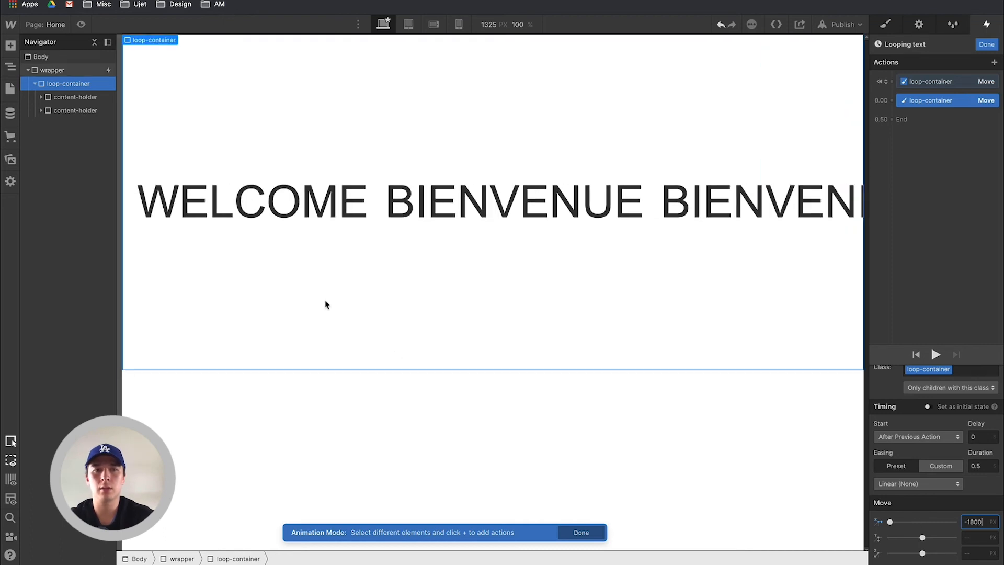
click(250, 201)
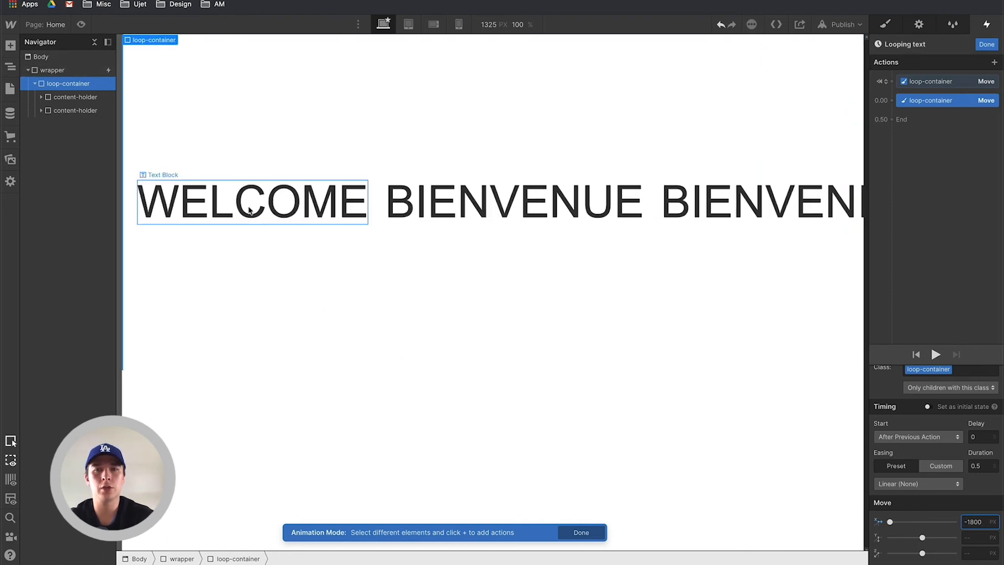
Step: Check the second content-holder's text blocks and refine the X offset to -1850, then -1830 px
click(41, 110)
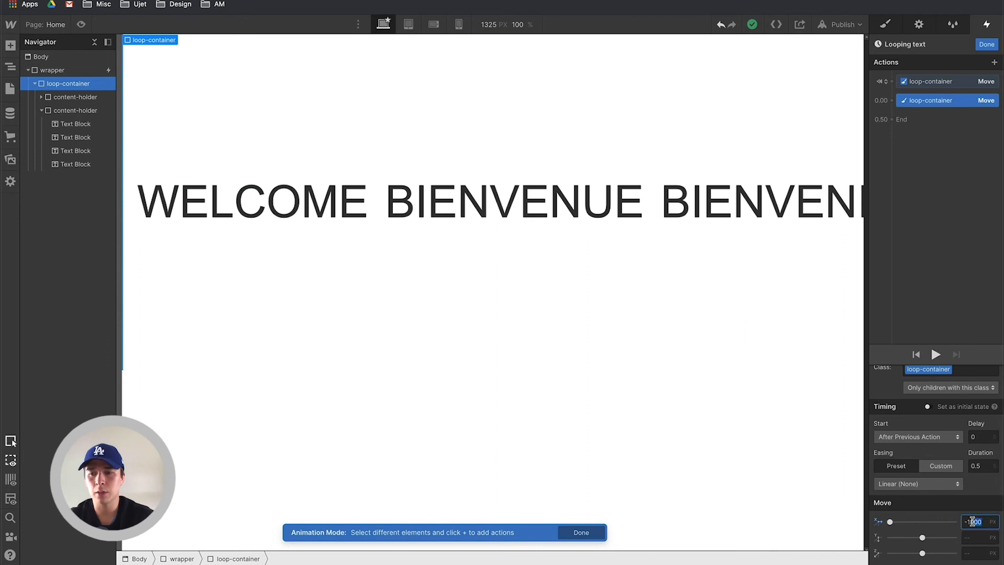
text(-1850)
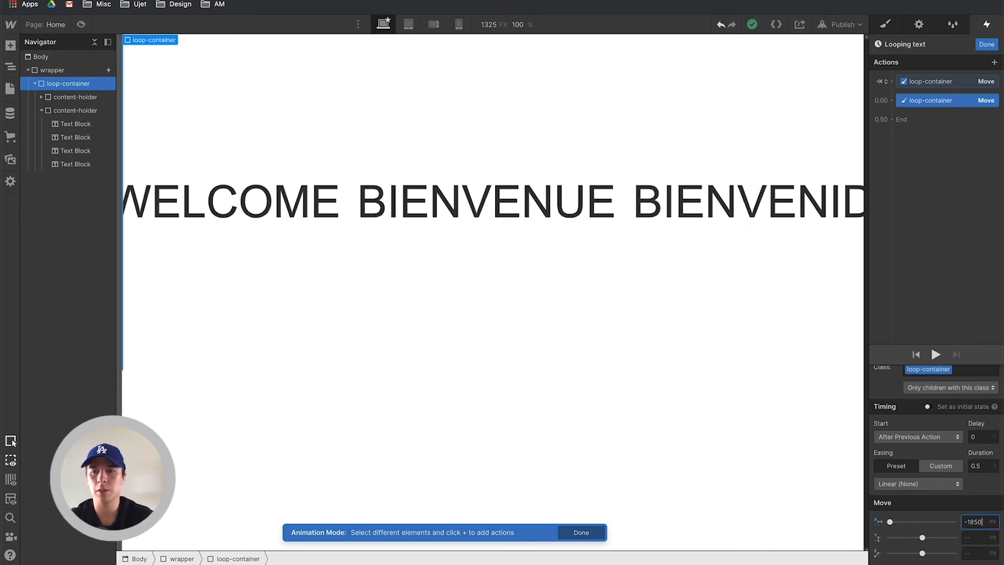
text(-1830)
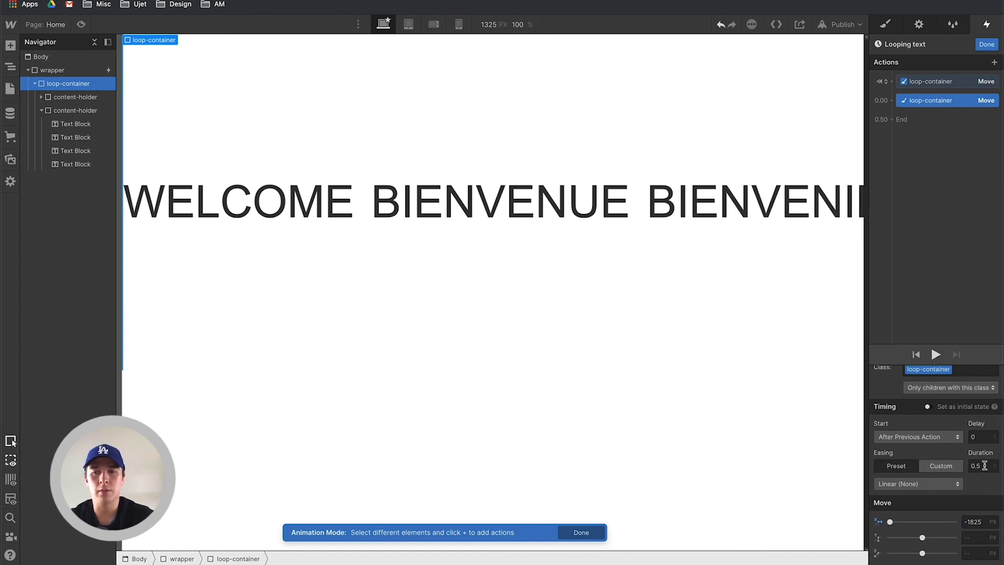
Step: Lengthen the sliding Move's duration to 10 seconds so the words travel slowly
click(980, 466)
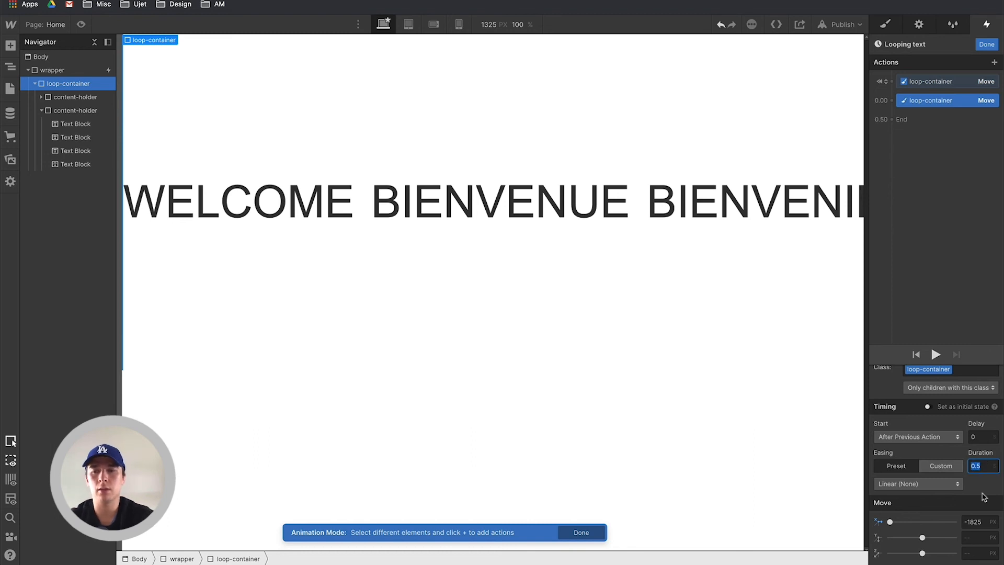
text(10)
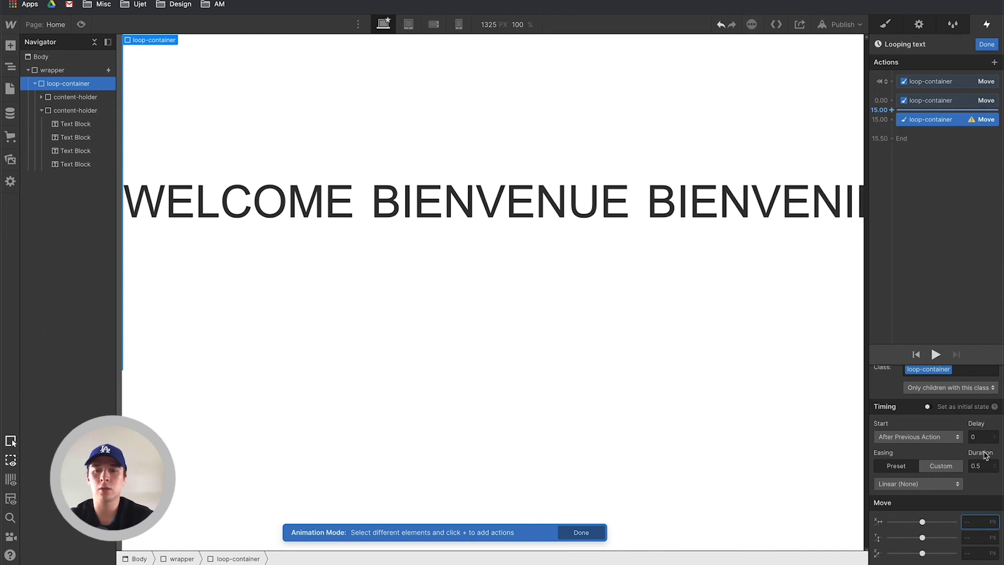
Step: Make the reset Move back to 0 px instant with duration 0 and finish the Looping text animation
click(983, 465)
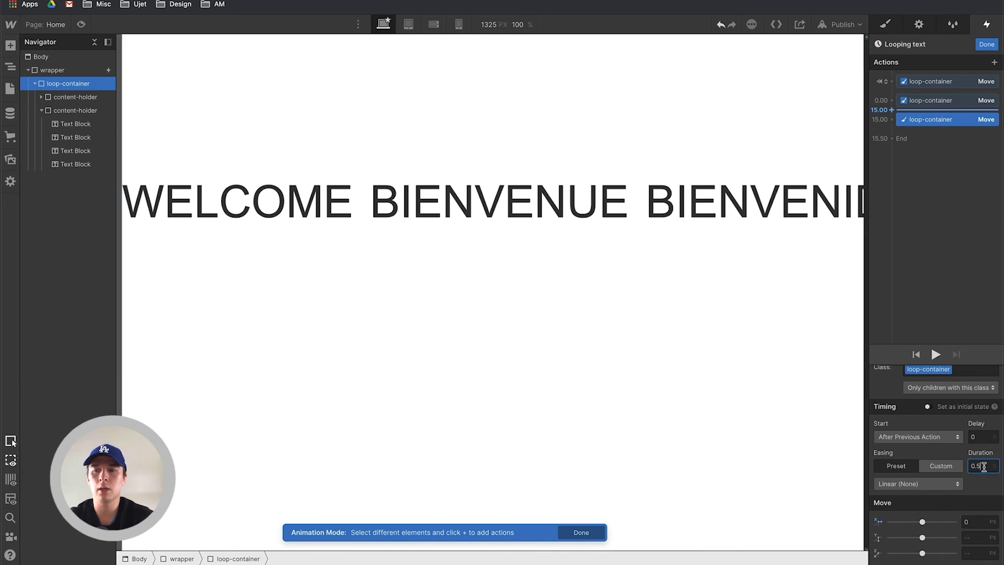
text(0)
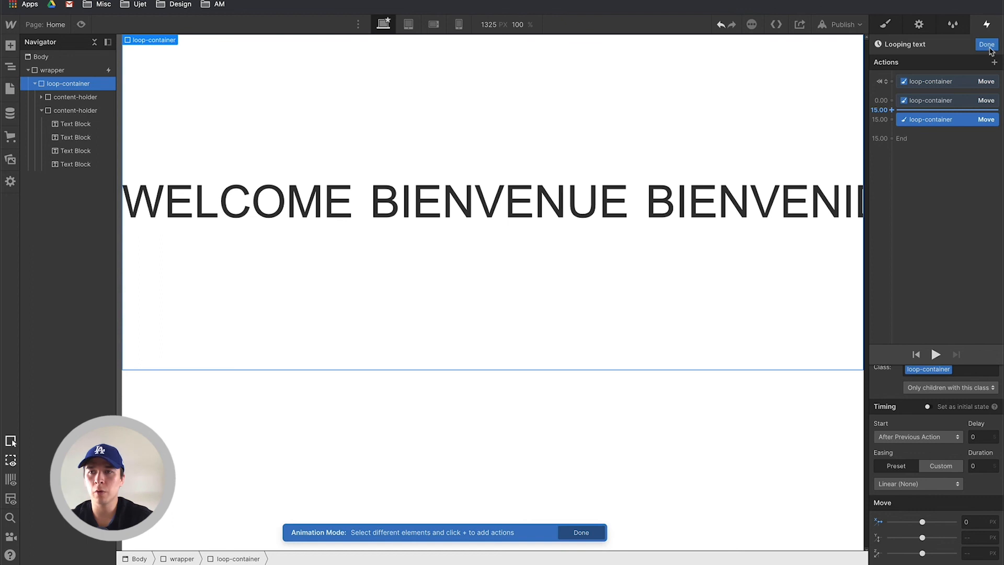
click(985, 44)
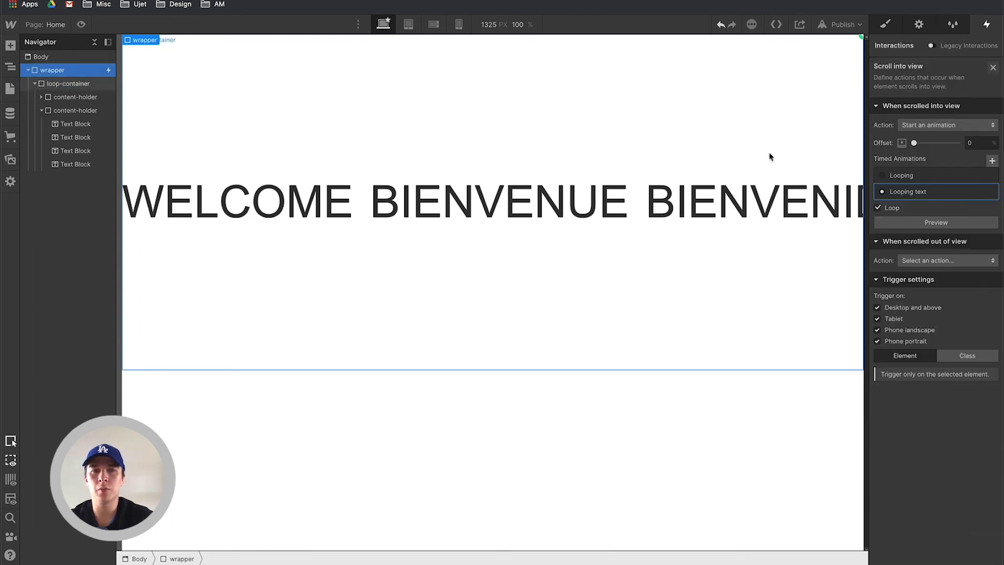